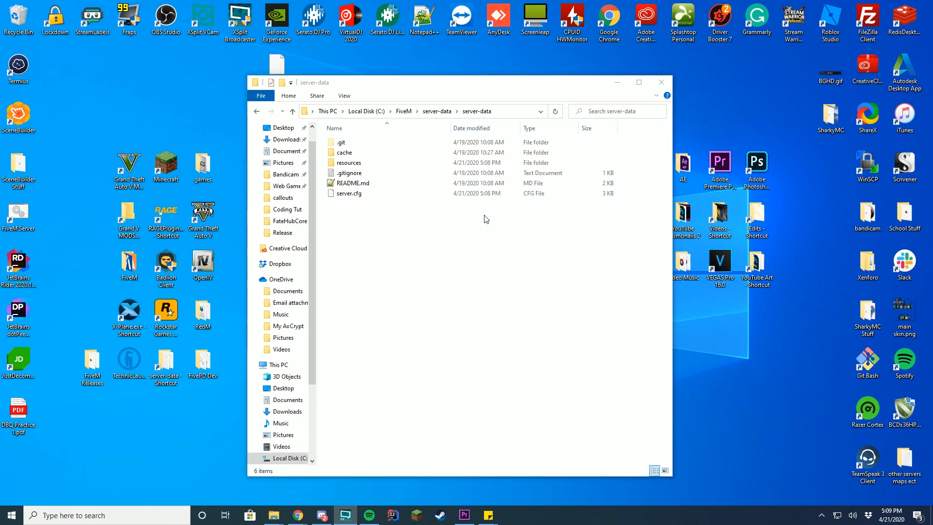
mouse_move(491, 364)
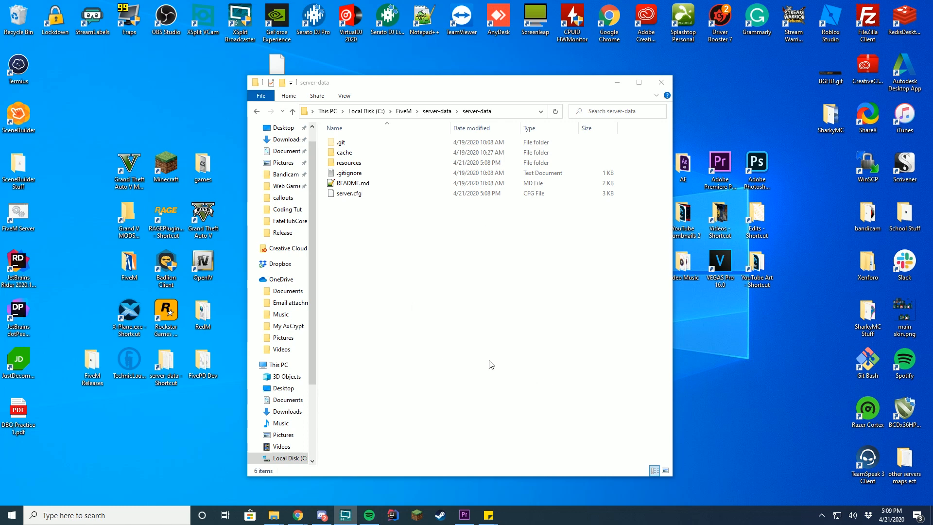
mouse_move(534, 270)
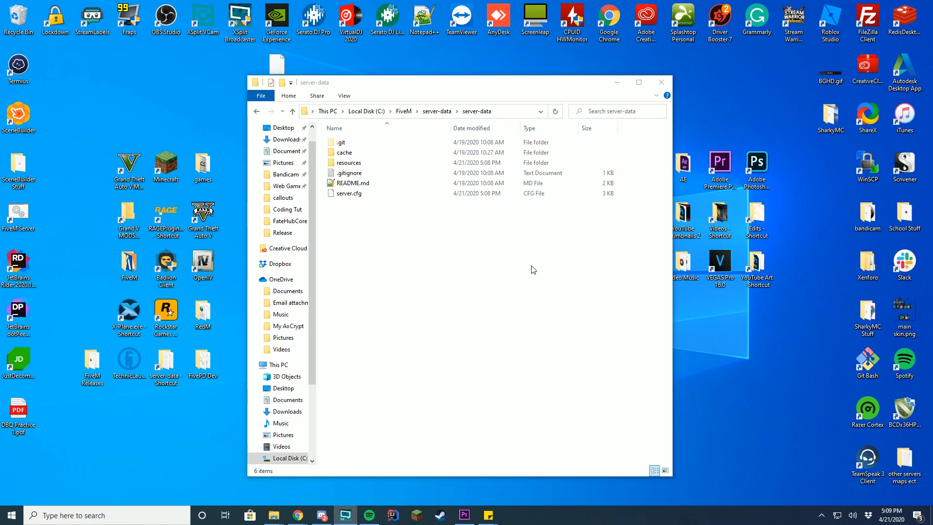
- Create a new 'customcars' folder inside resources and open it
double_click(348, 163)
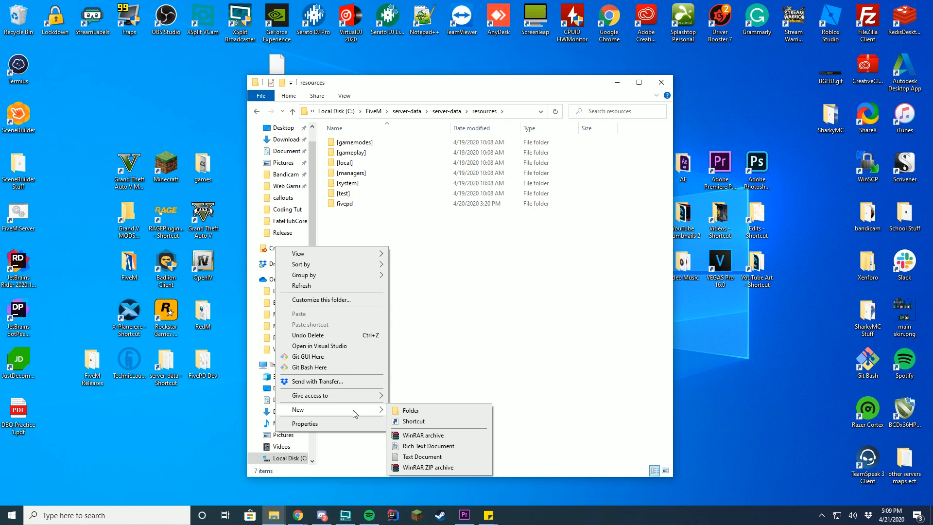
click(411, 410)
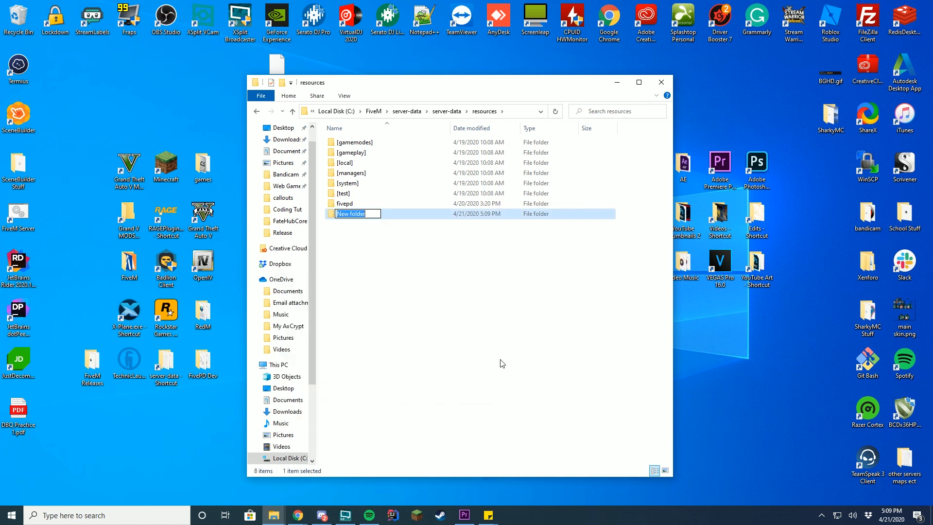
text(customcars)
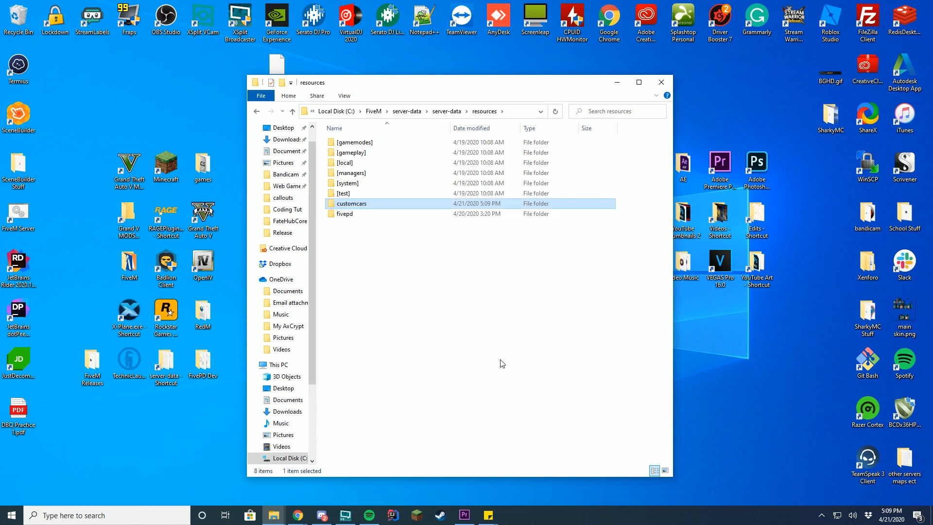
double_click(351, 204)
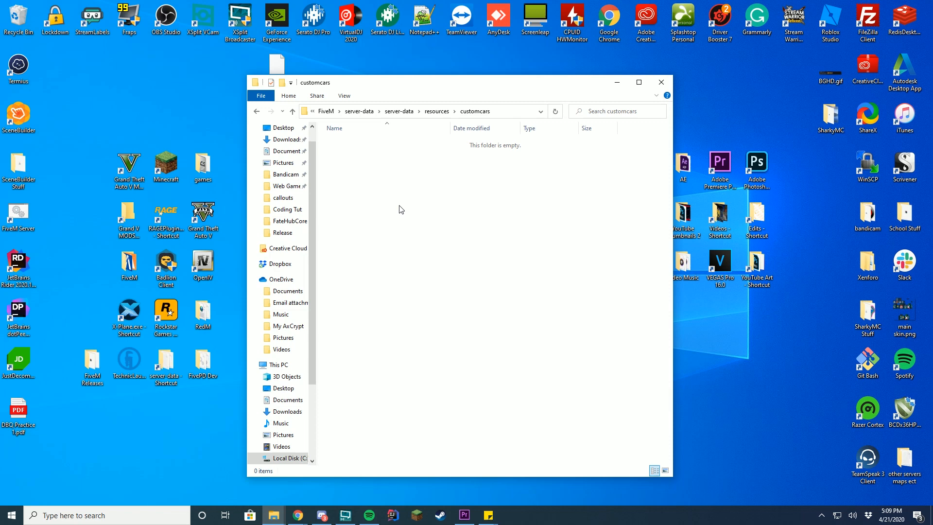
- Create a subfolder named 'stream' inside customcars
right_click(401, 208)
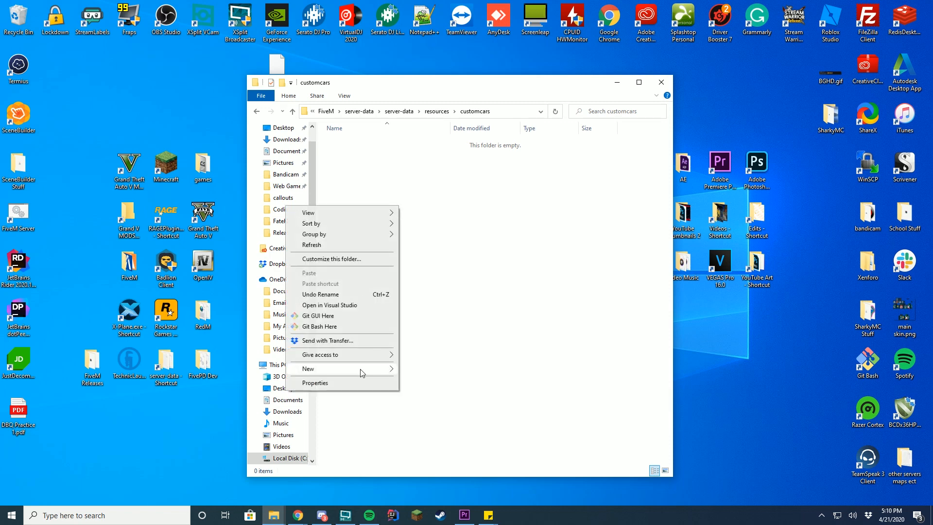
click(308, 369)
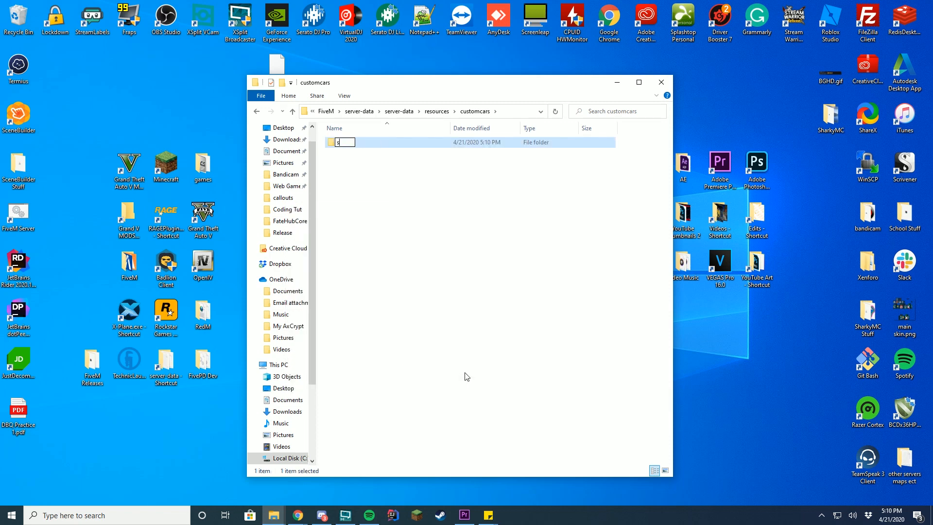
text(stream)
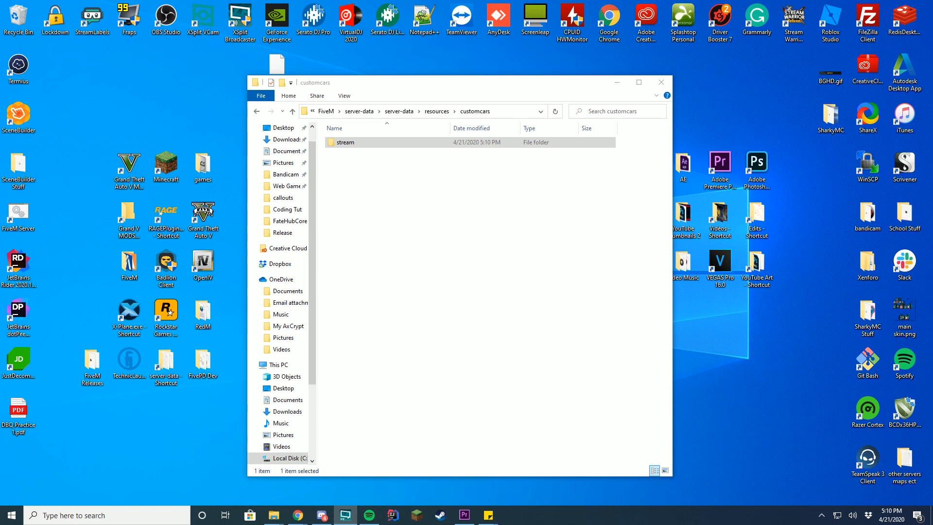
mouse_move(642, 216)
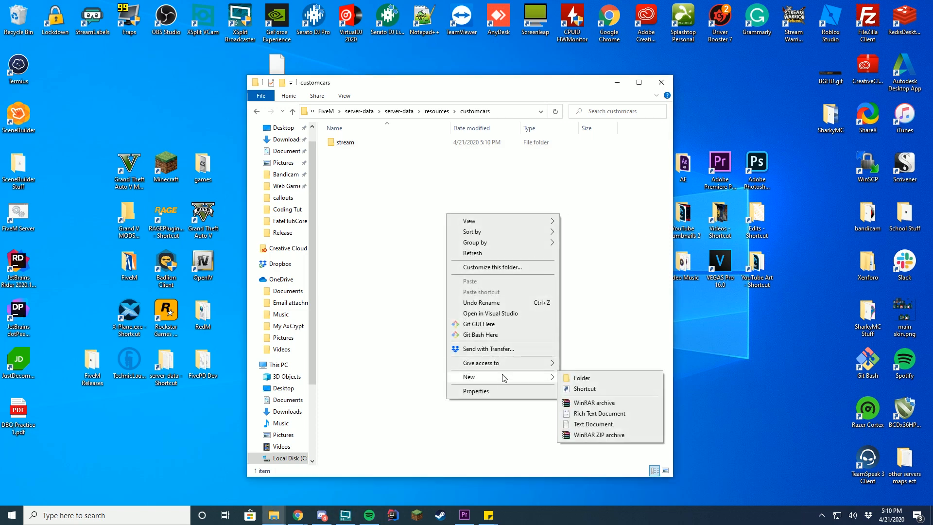
- Create an empty '__resource.lua' file in customcars, accepting the extension change
click(593, 424)
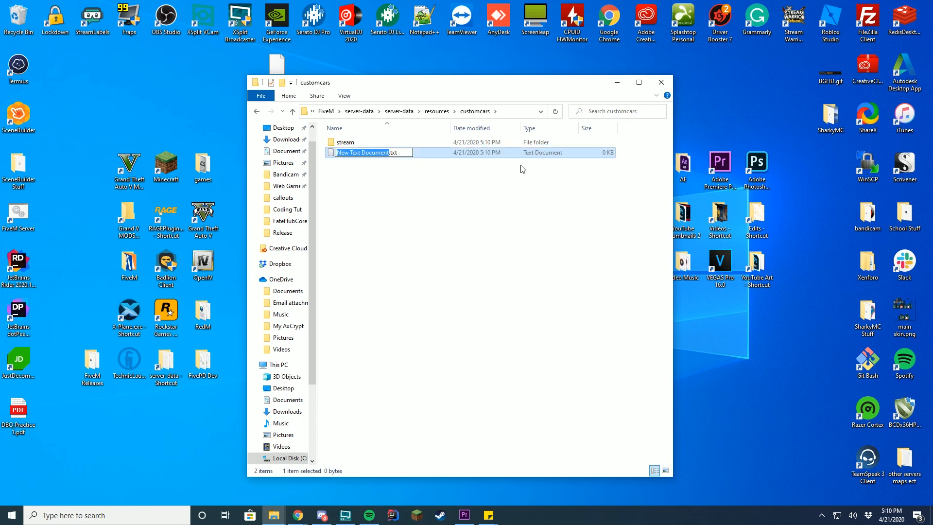
click(343, 95)
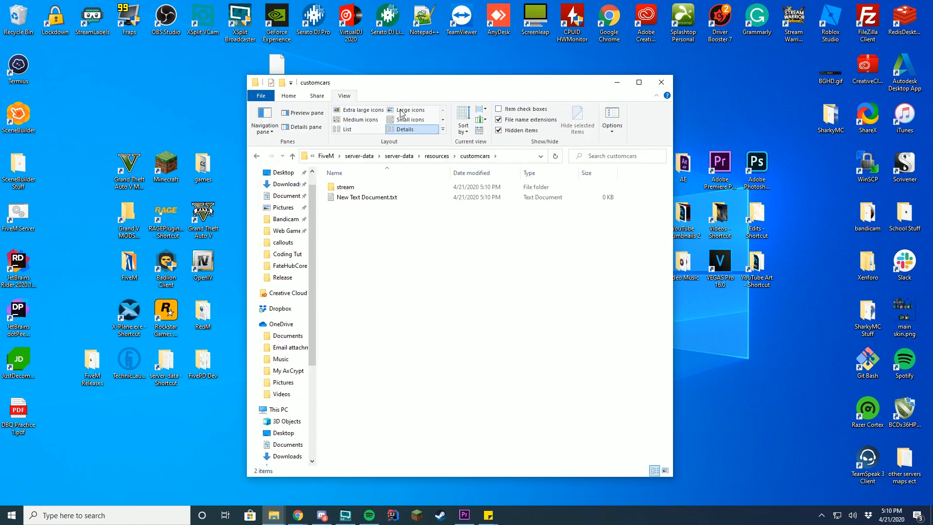
mouse_move(653, 99)
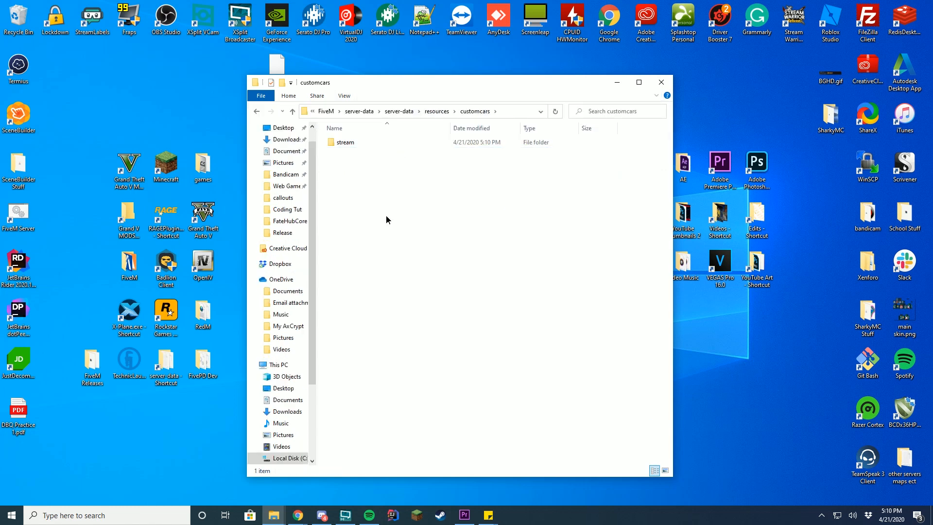
right_click(387, 220)
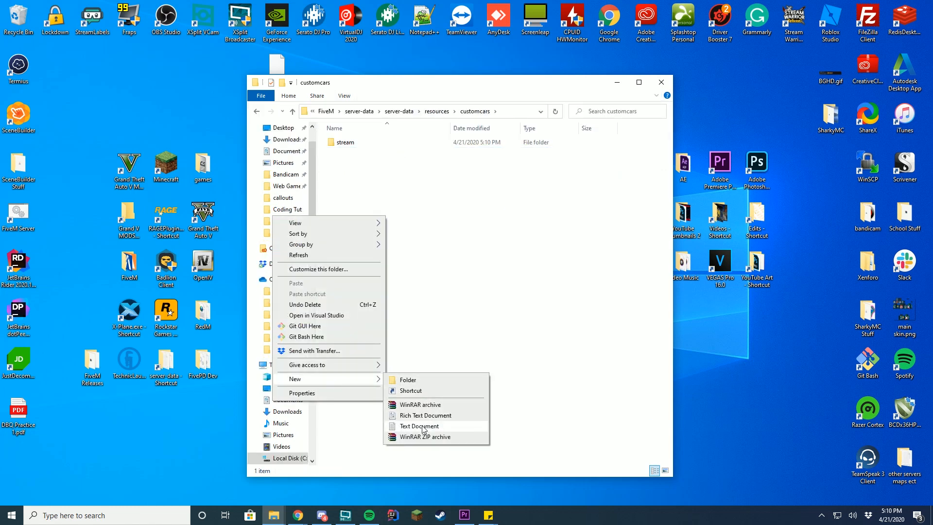
click(419, 426)
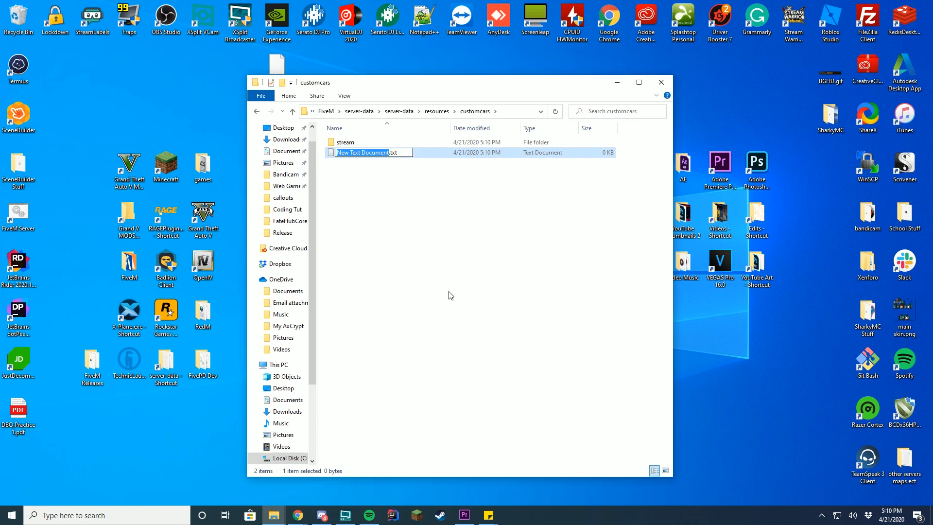
text(__resource.)
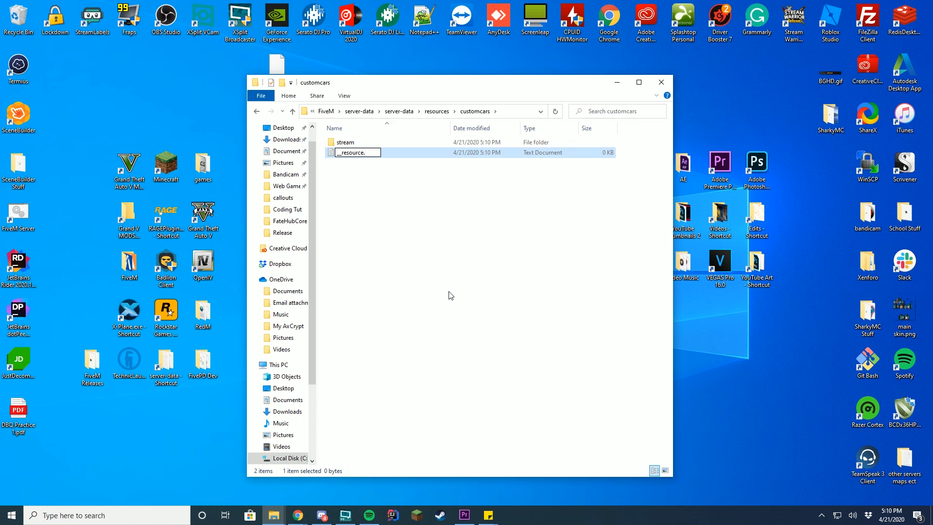
key(Enter)
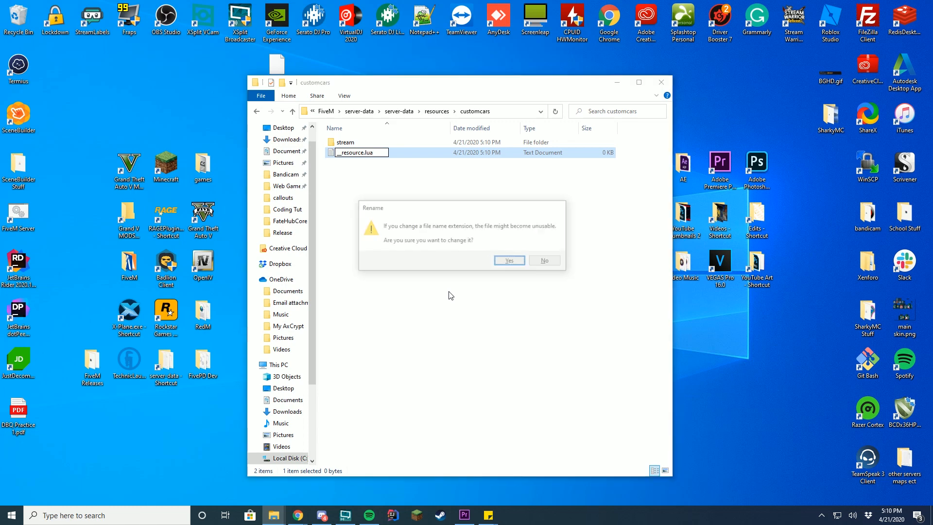
click(510, 259)
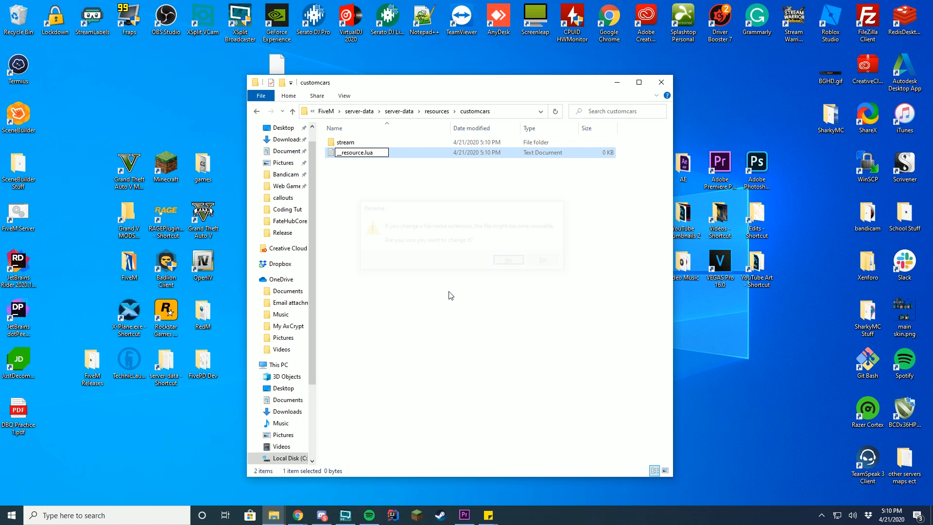
click(508, 259)
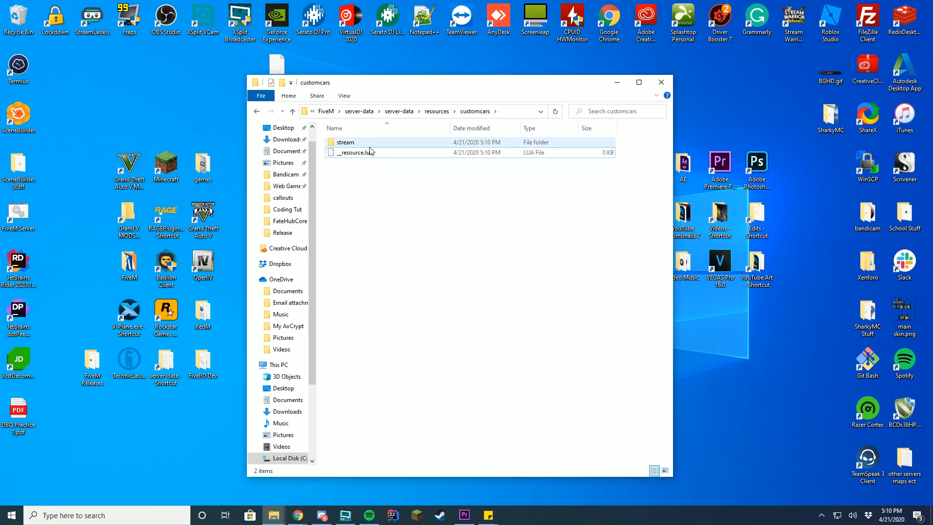
- Open the stream folder to hold police.yft, police.ytd and police_hi.yft
double_click(345, 142)
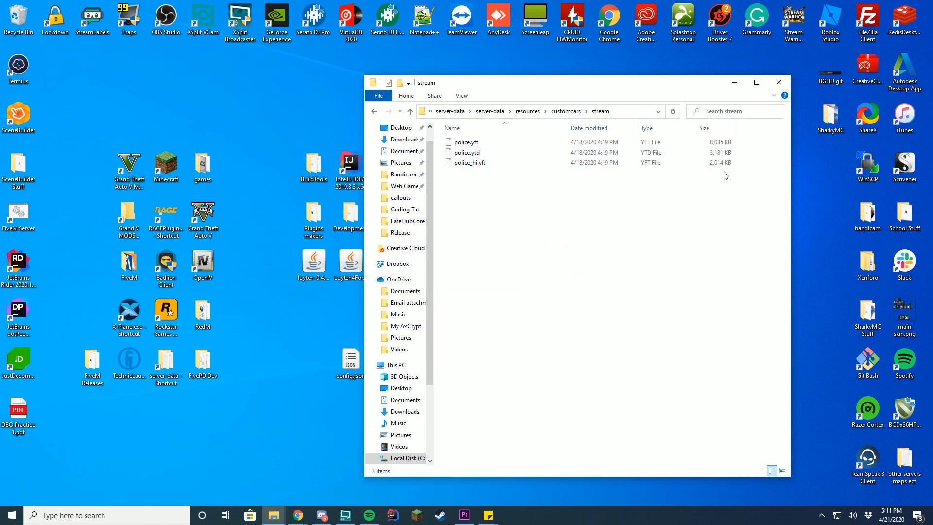
mouse_move(510, 214)
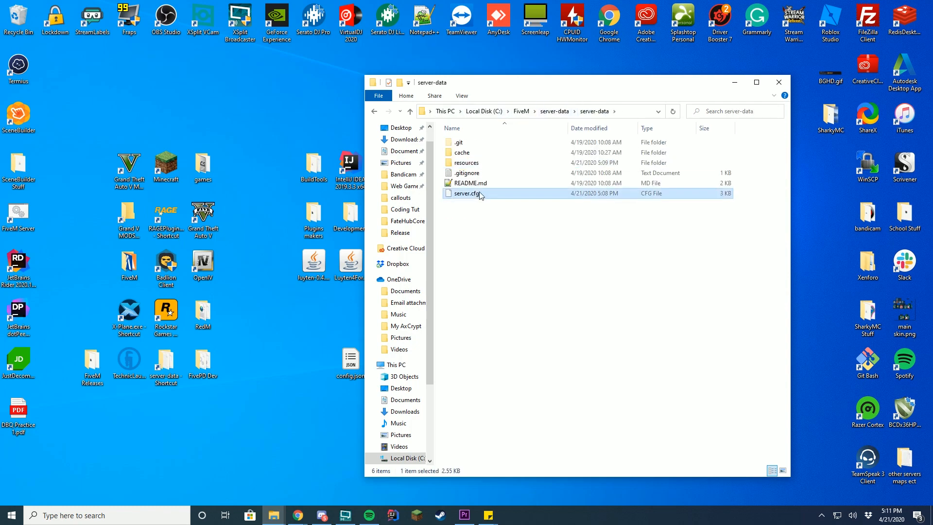
- Open server.cfg in Notepad++ and type 'start customcars' after the fivepd entry
double_click(464, 193)
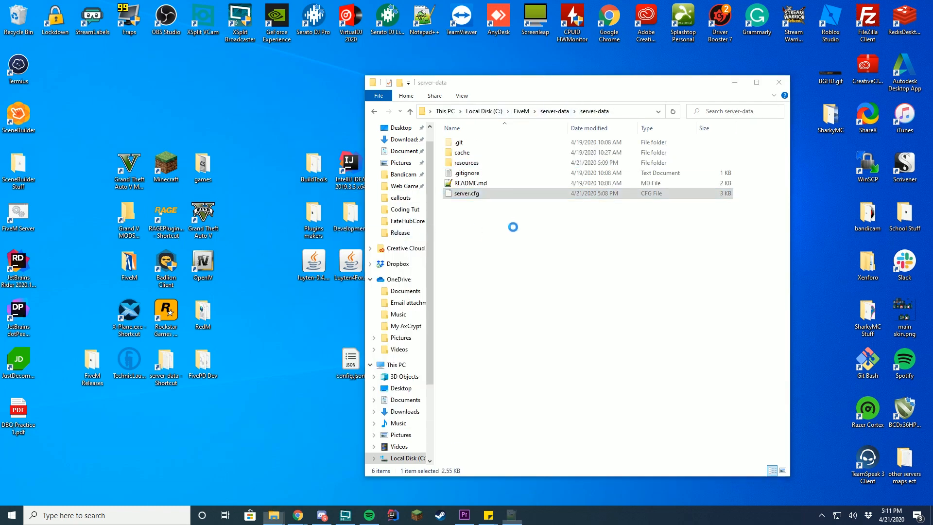
double_click(466, 193)
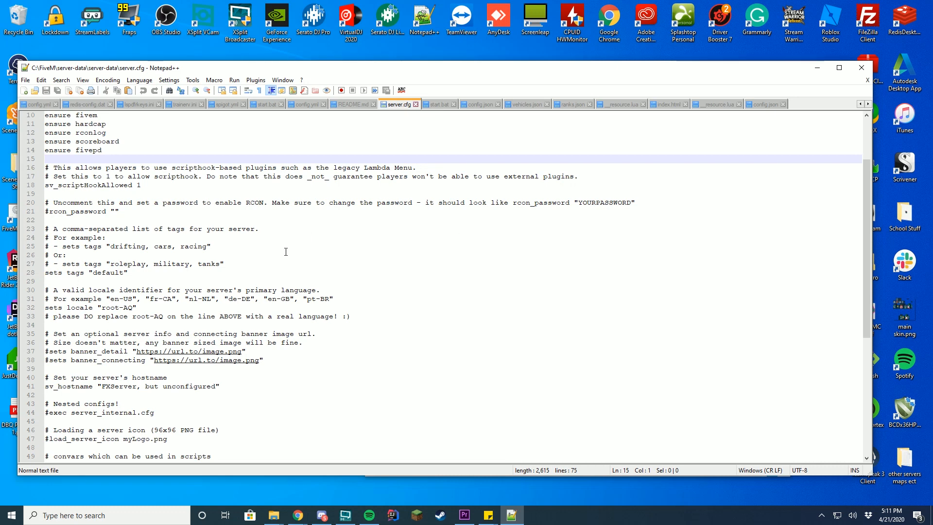
text(start custo)
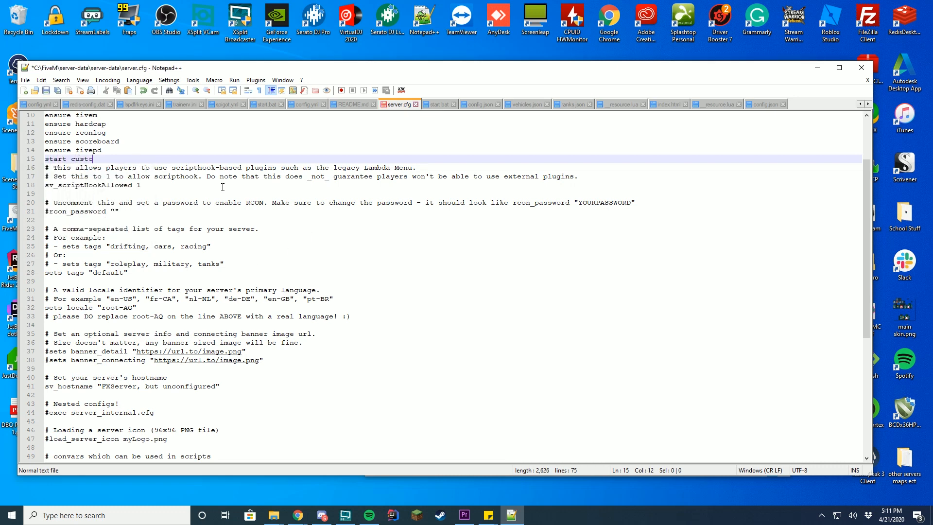
text(mcars)
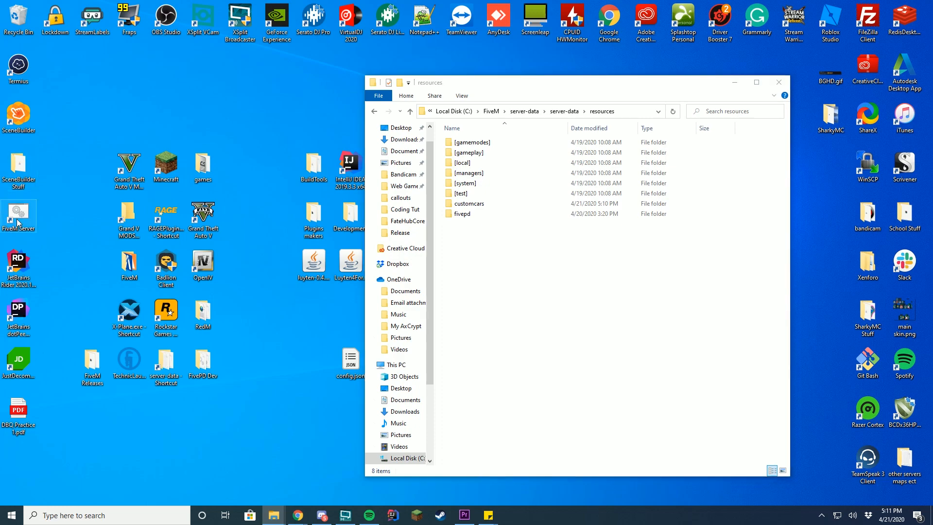
- Launch the local FiveM server and connect to localhost through Direct Connect
double_click(18, 213)
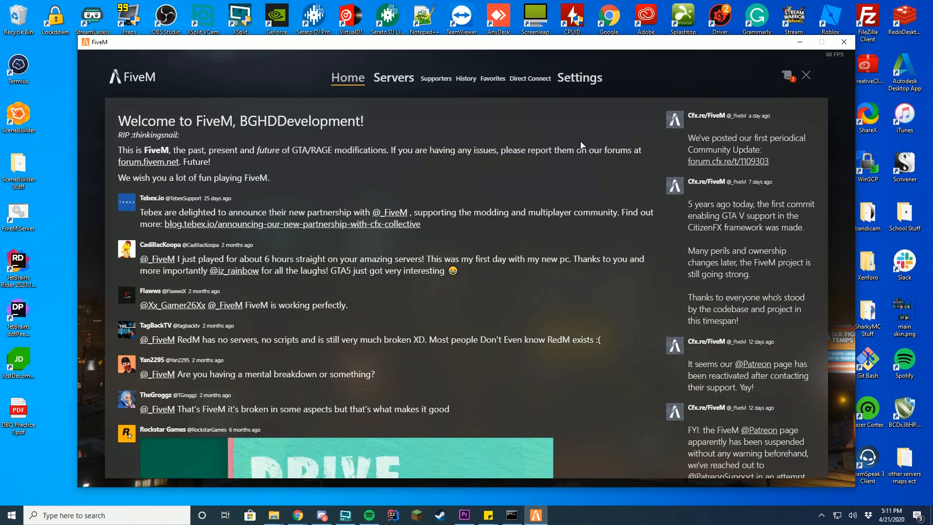
click(530, 78)
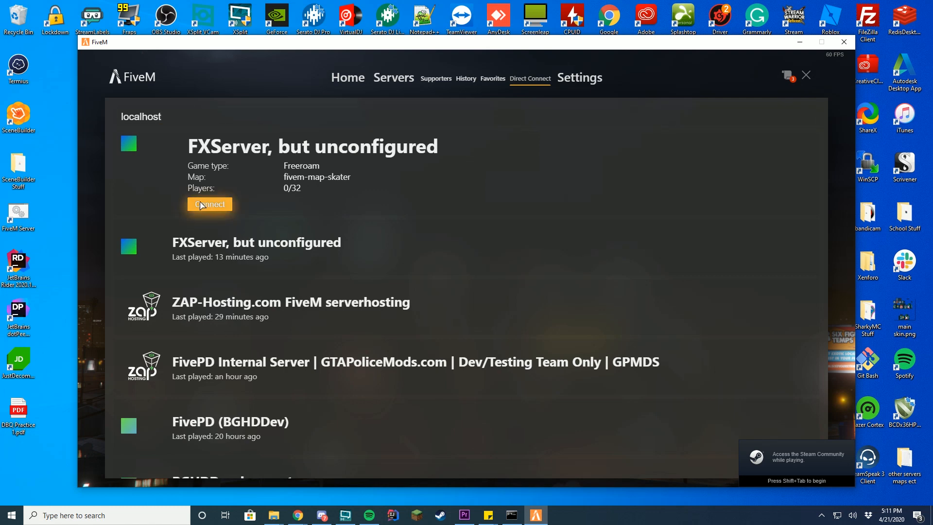
click(209, 204)
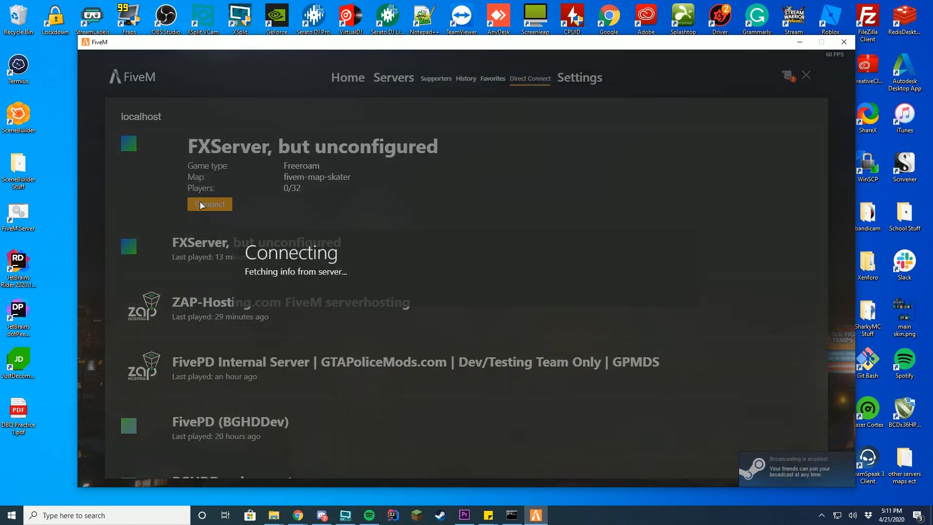
click(209, 204)
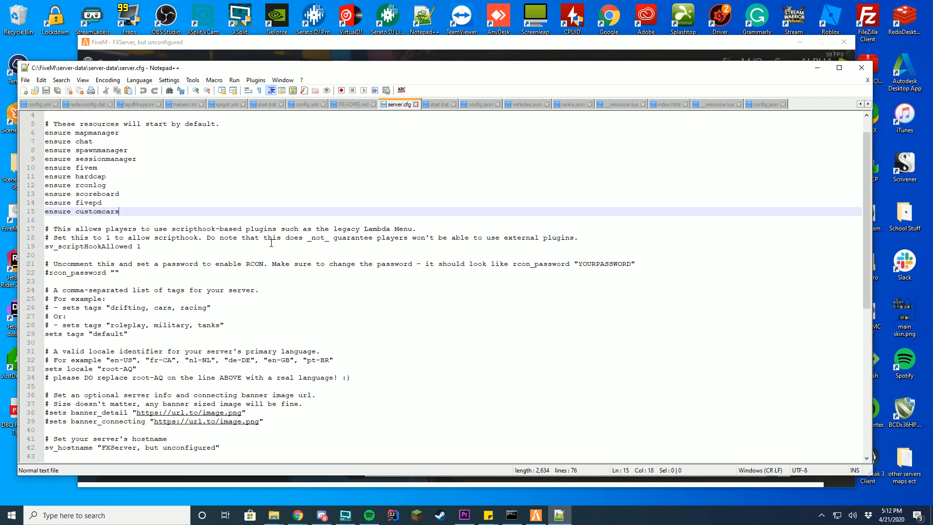
- Change line 15 of server.cfg to 'ensure customcars' and save
click(141, 246)
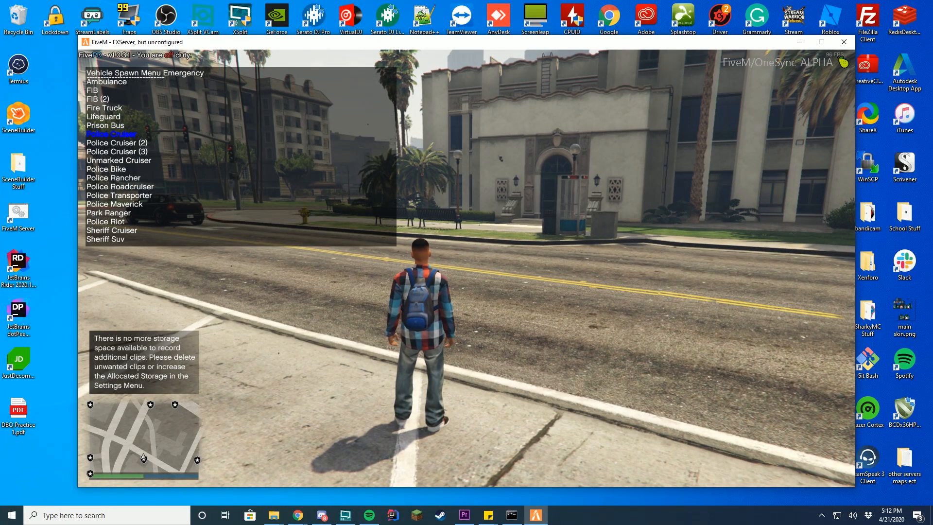
- Spawn the Police Cruiser from the Emergency section of the vehicle spawn menu
click(111, 133)
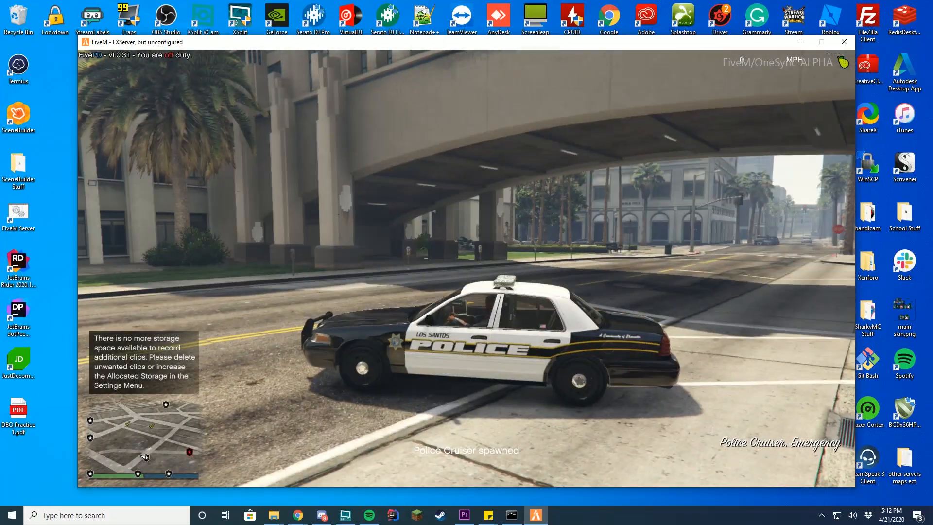